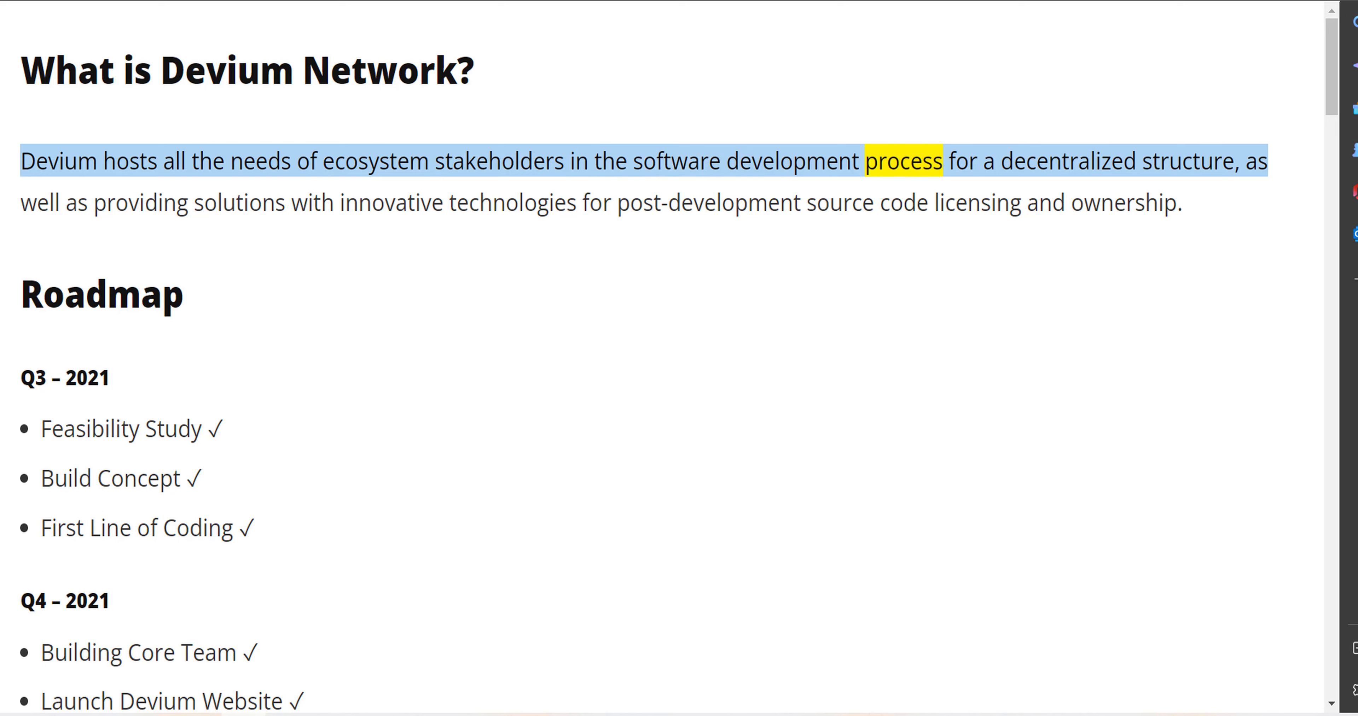
# Step: Start Read Aloud on the Devium intro and follow the 2021 and Q1 2022 roadmap down to Q2 2022
pyautogui.doubleClick(1187, 161)
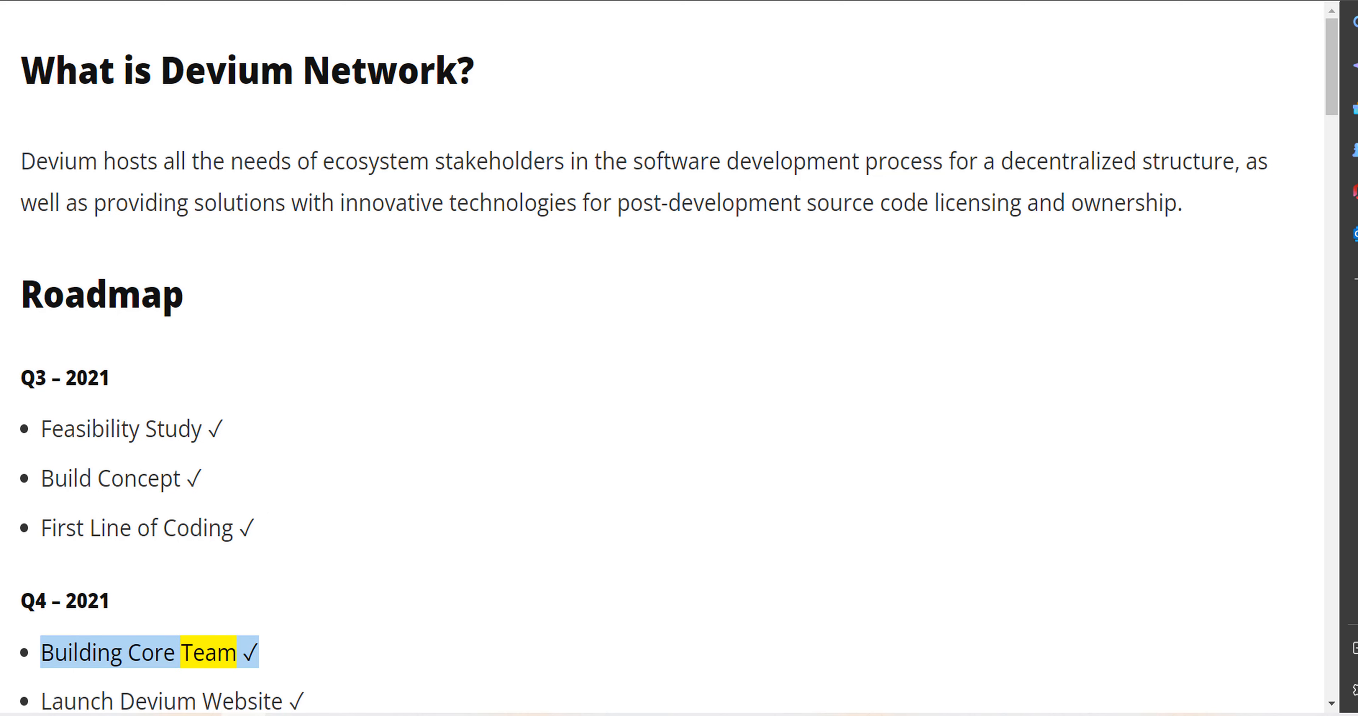
pyautogui.scroll(-3)
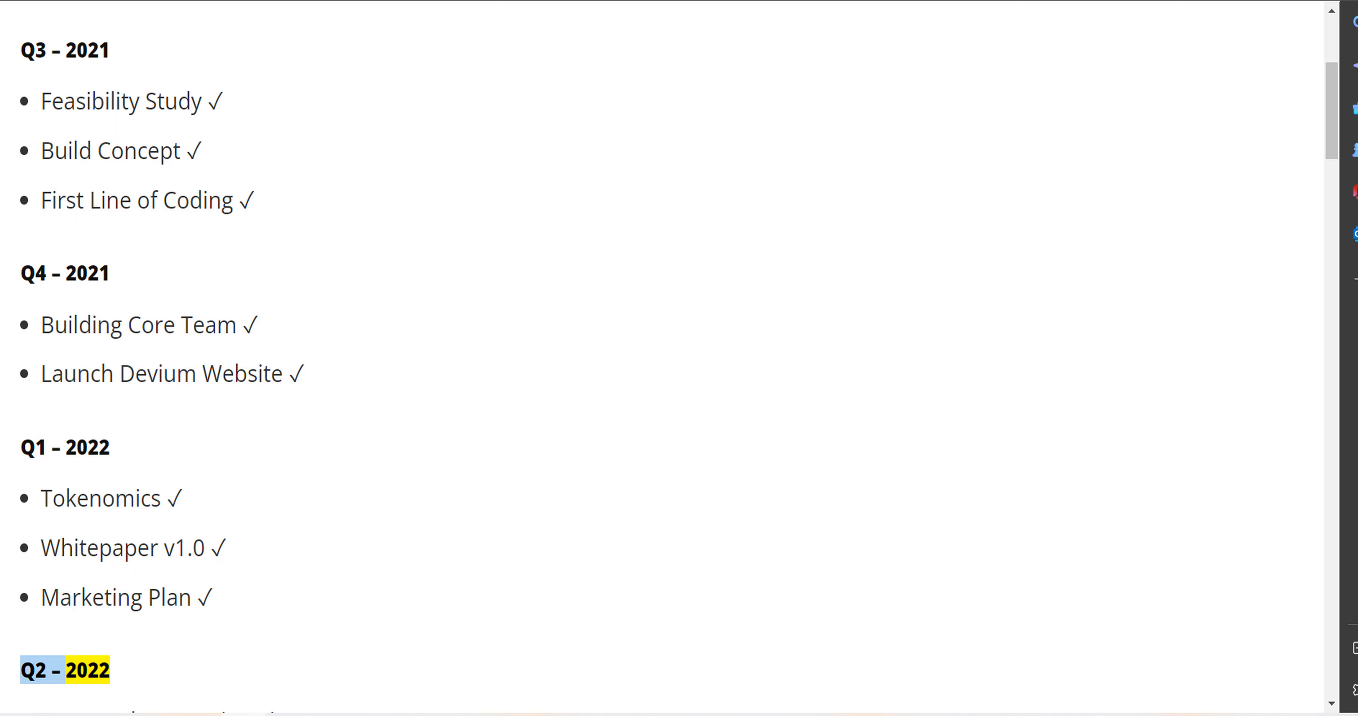
# Step: Follow the narration through the 2022 and 2023 roadmap quarters to Q4 2023's Project Mngt. Tools Release
pyautogui.scroll(-3)
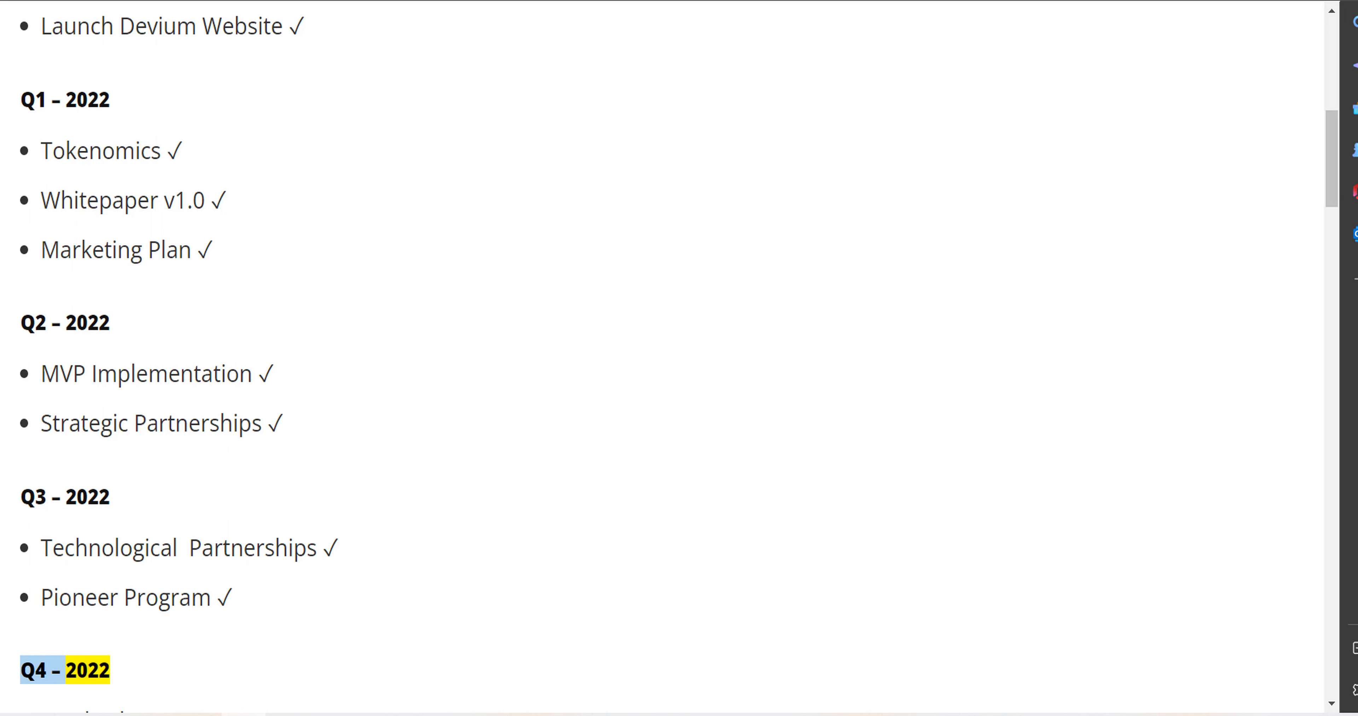
pyautogui.scroll(-3)
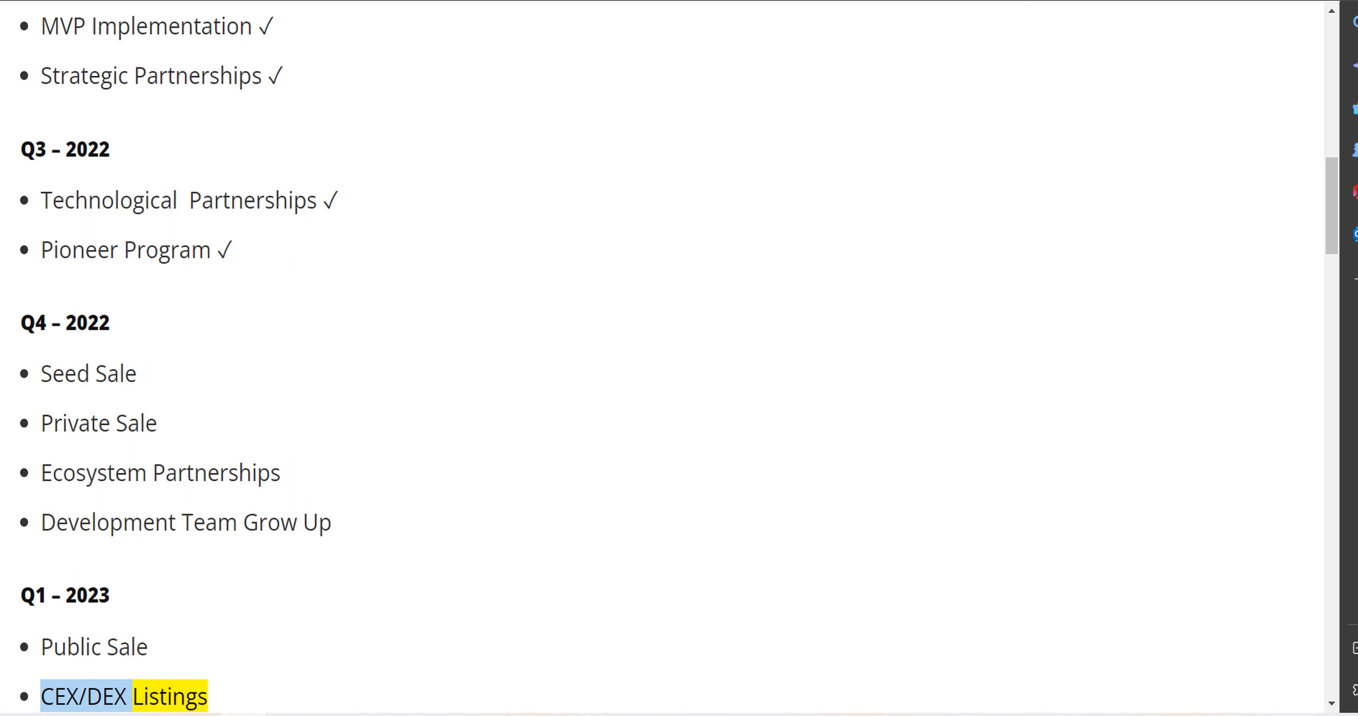
pyautogui.scroll(-3)
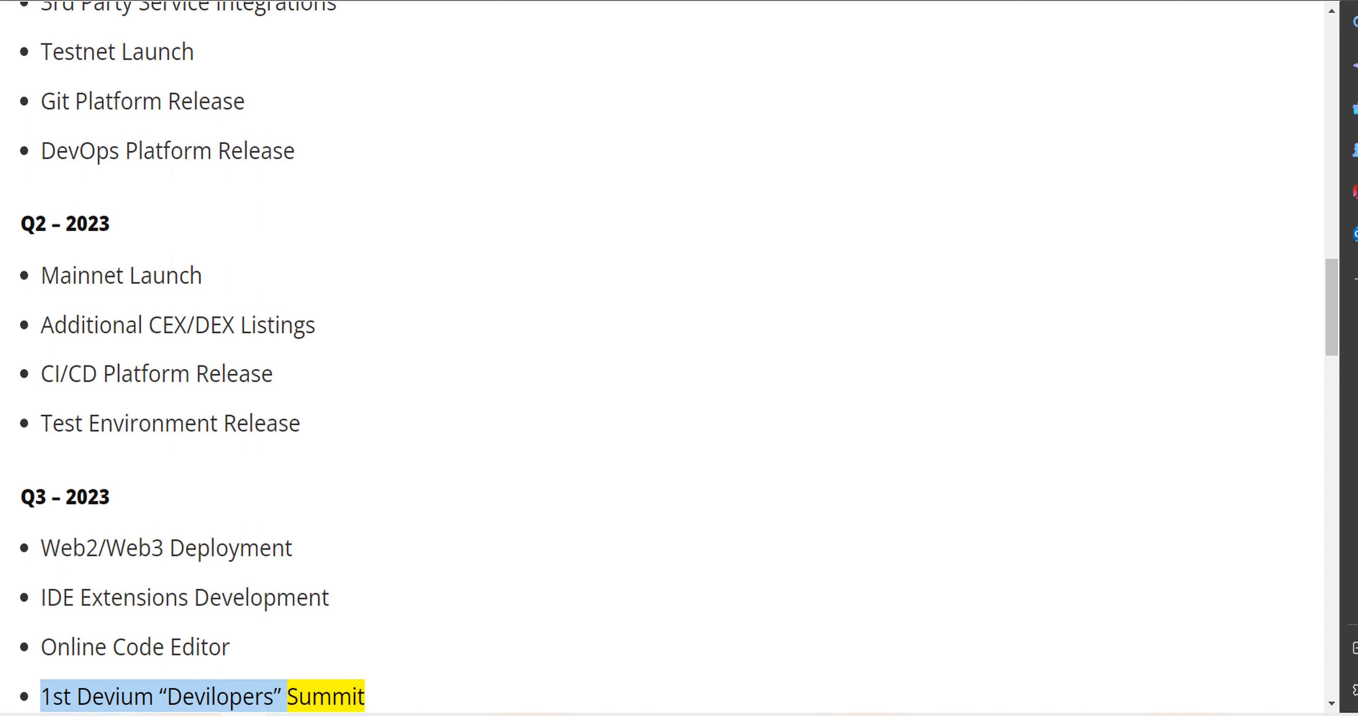
pyautogui.scroll(-3)
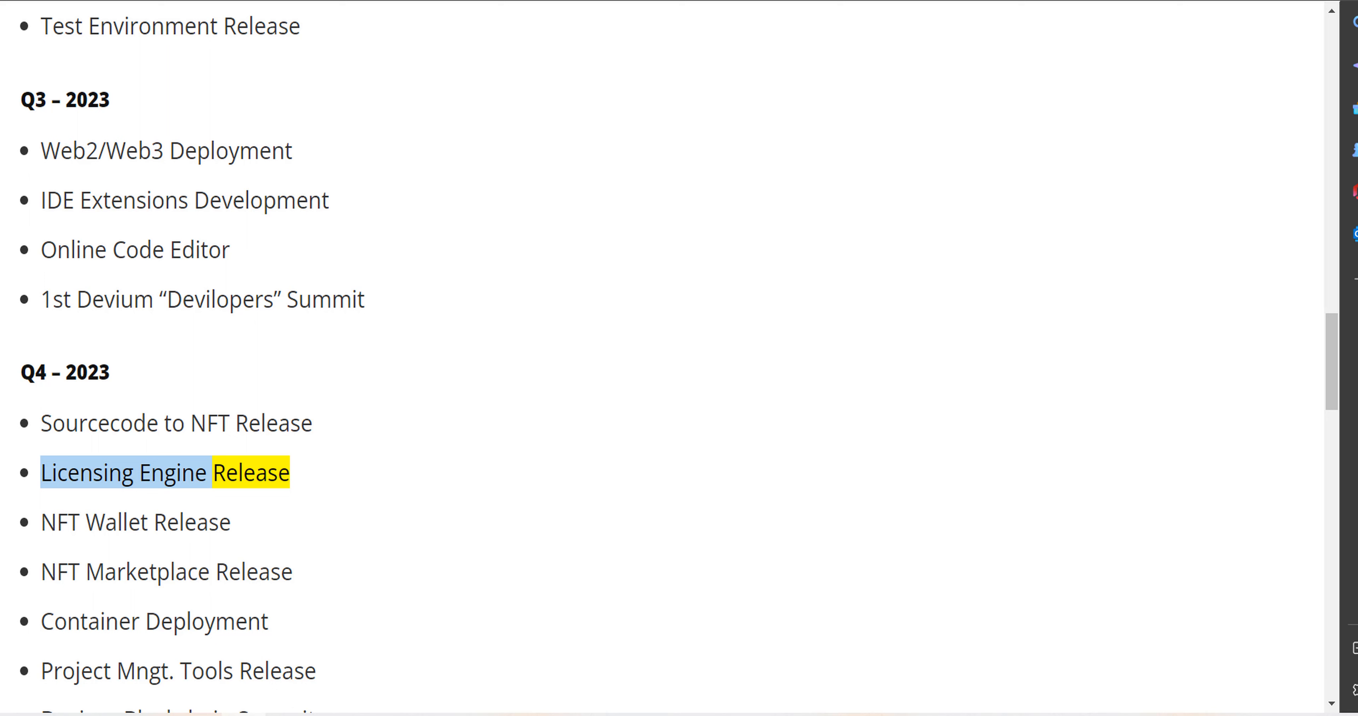
pyautogui.click(96, 523)
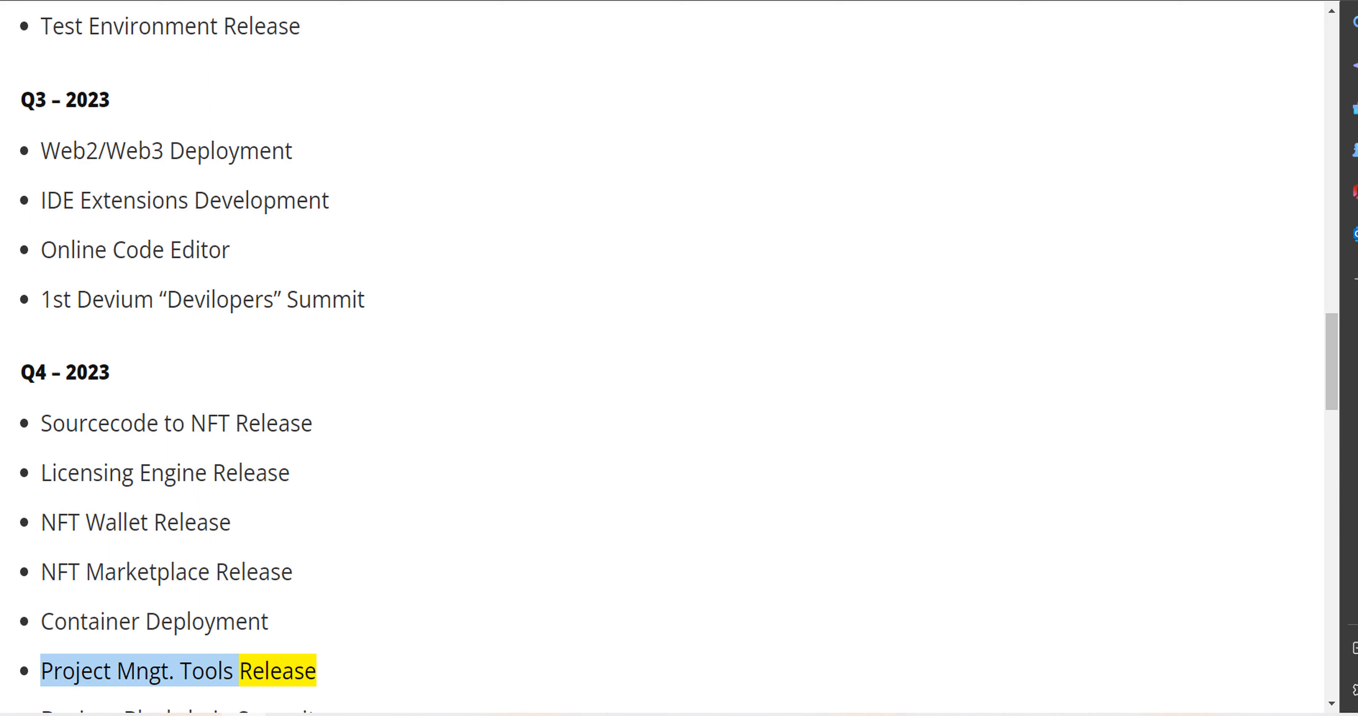
# Step: Follow the Detailed Token Metrics prices and Token Distribution percentages down to Development 15%
pyautogui.scroll(-3)
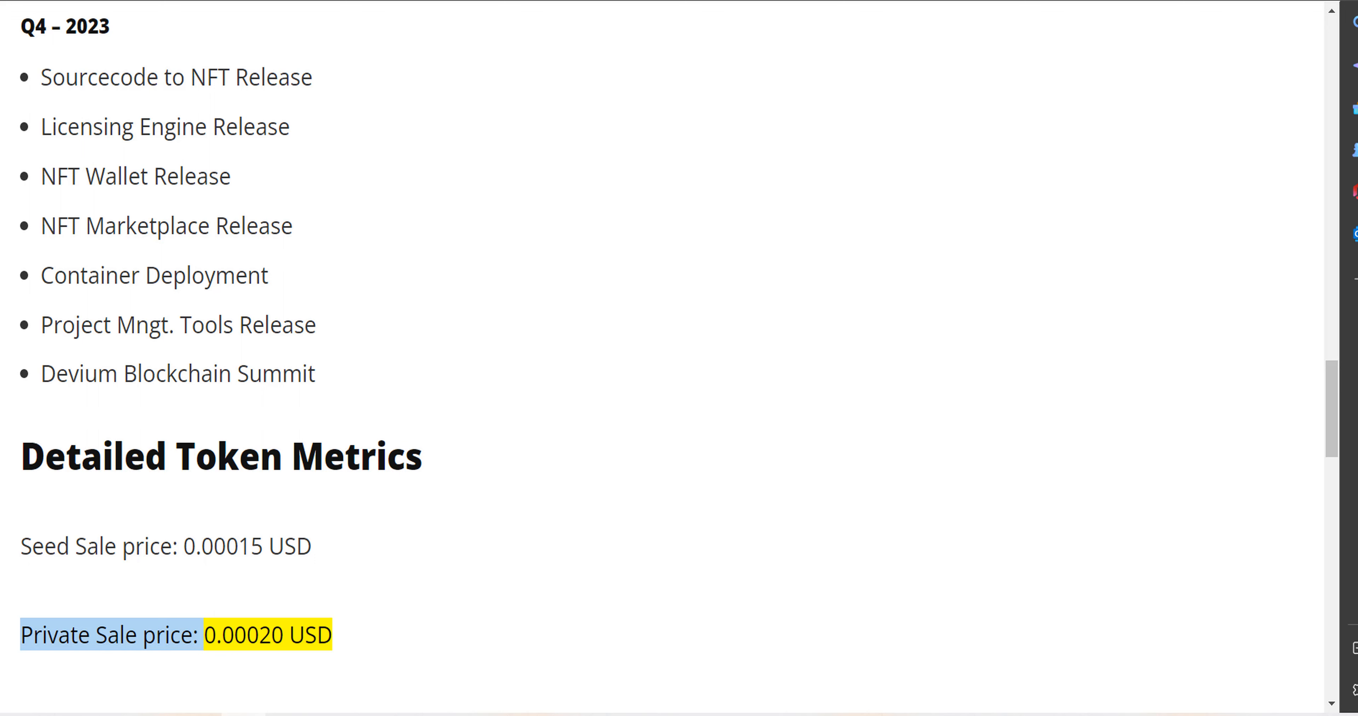
pyautogui.scroll(-3)
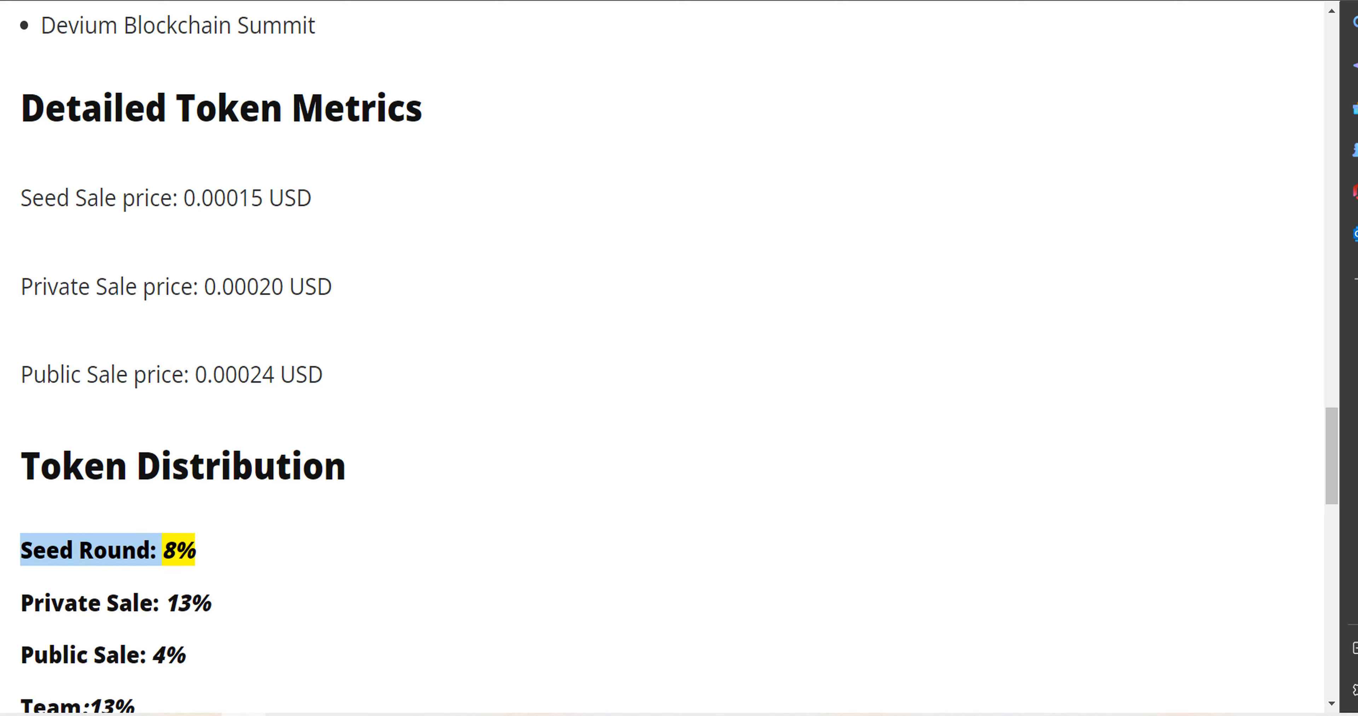
pyautogui.doubleClick(140, 604)
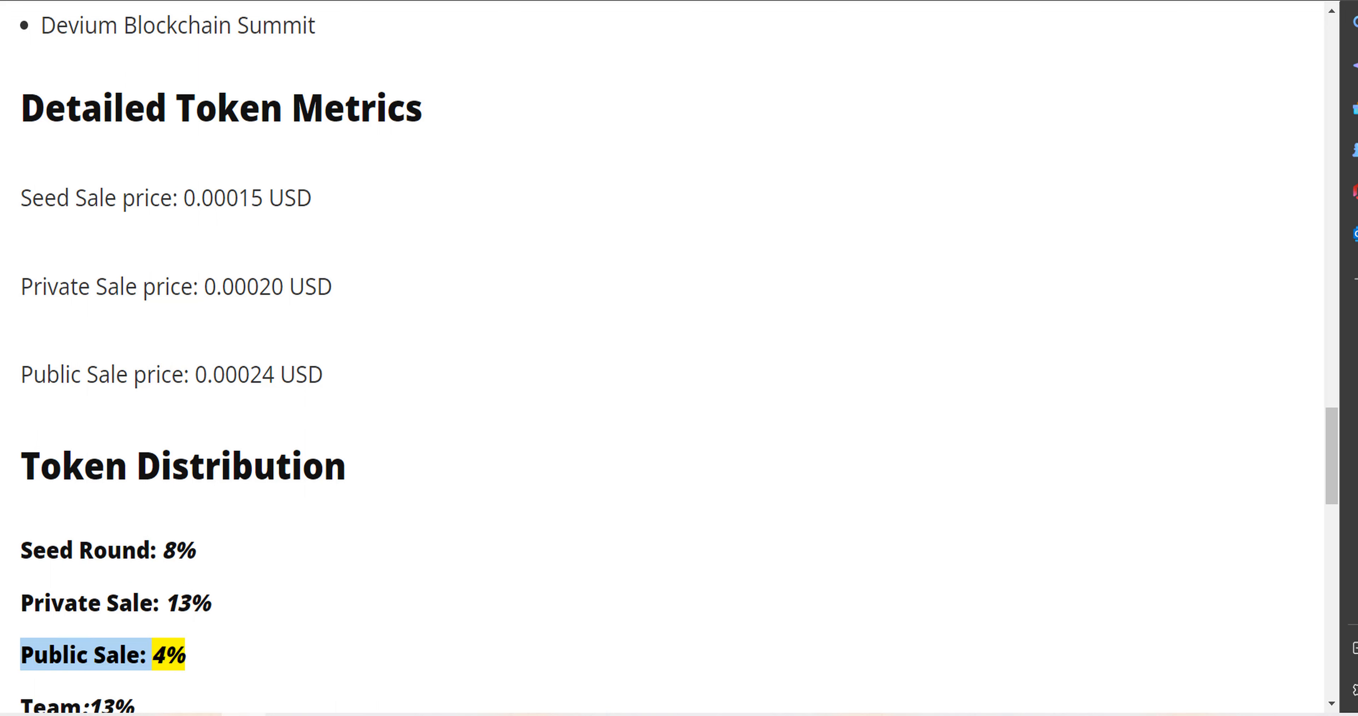
pyautogui.scroll(-3)
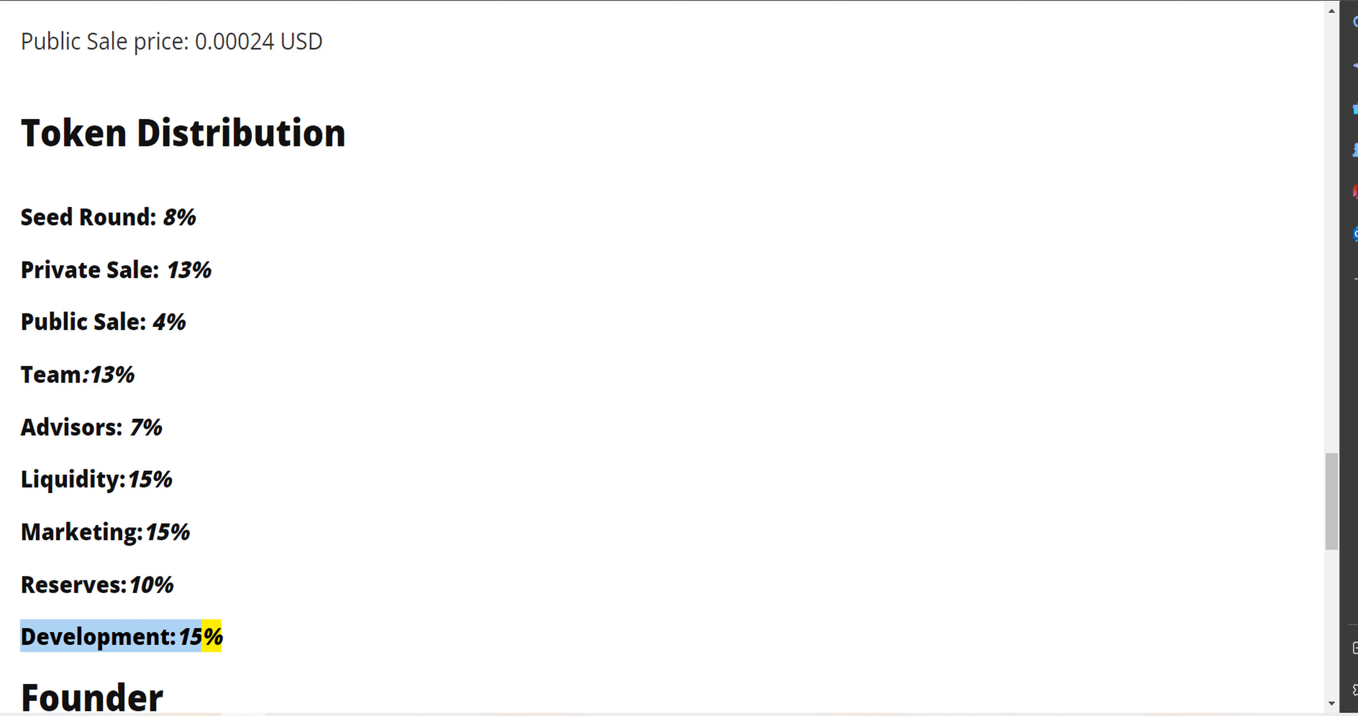
# Step: Follow Latif Vardar's CEO & CTO bio and into Bülent Kaplan's CFO & COO bio
pyautogui.scroll(-3)
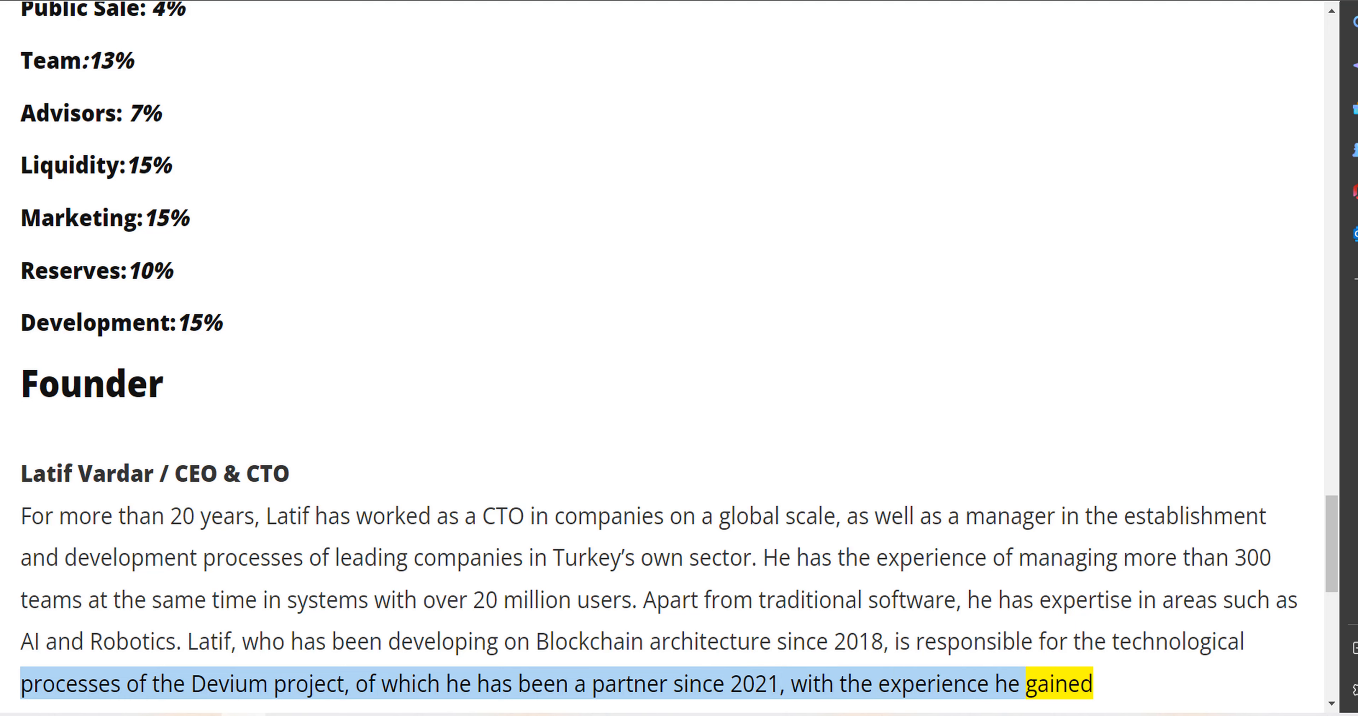
pyautogui.scroll(-3)
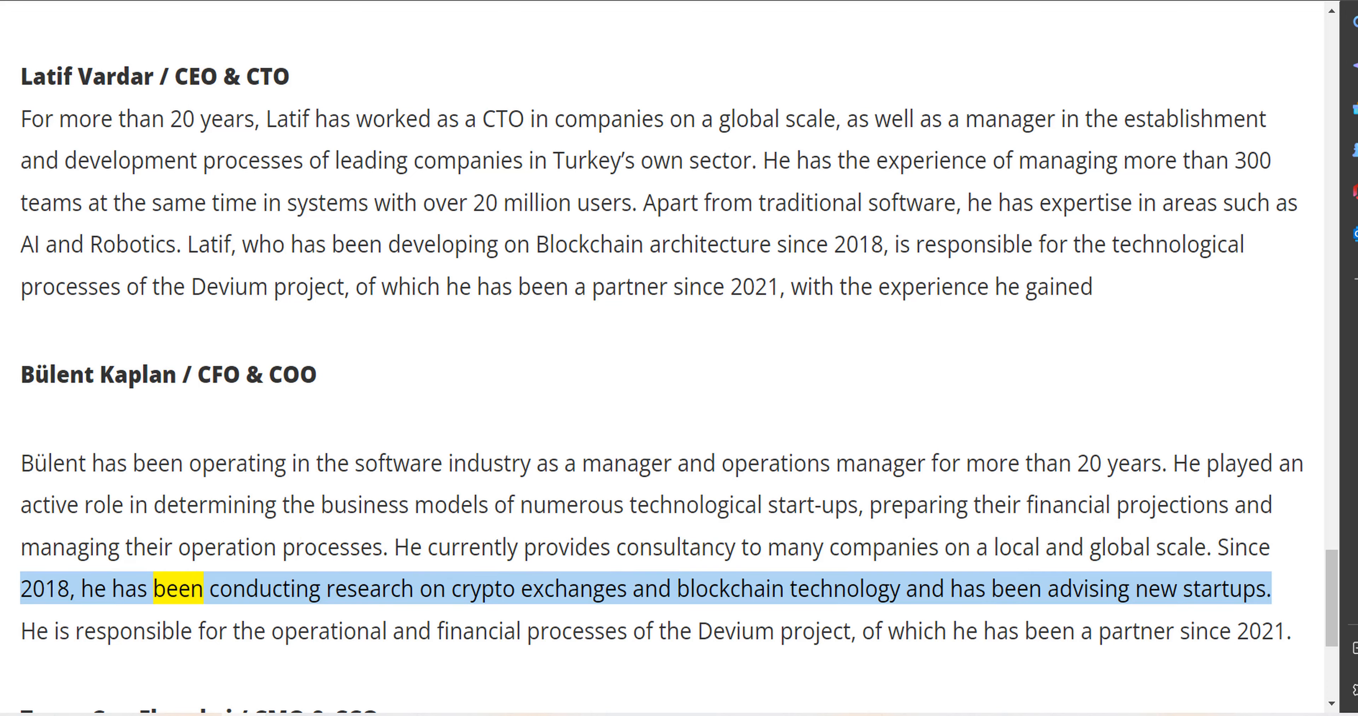
# Step: Finish Bülent Kaplan's bio and reach the final sentence of Turan Can Ekmekçi's CMO & CCO bio
pyautogui.doubleClick(573, 589)
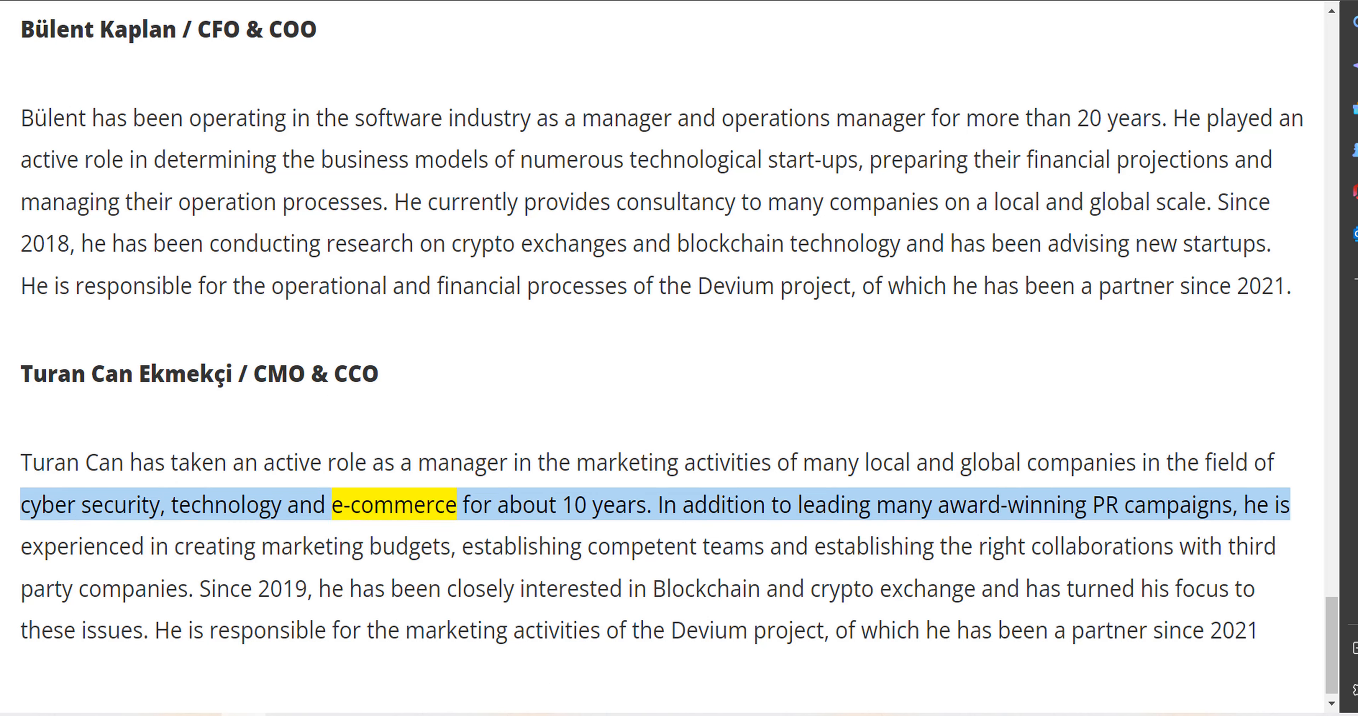
pyautogui.doubleClick(601, 505)
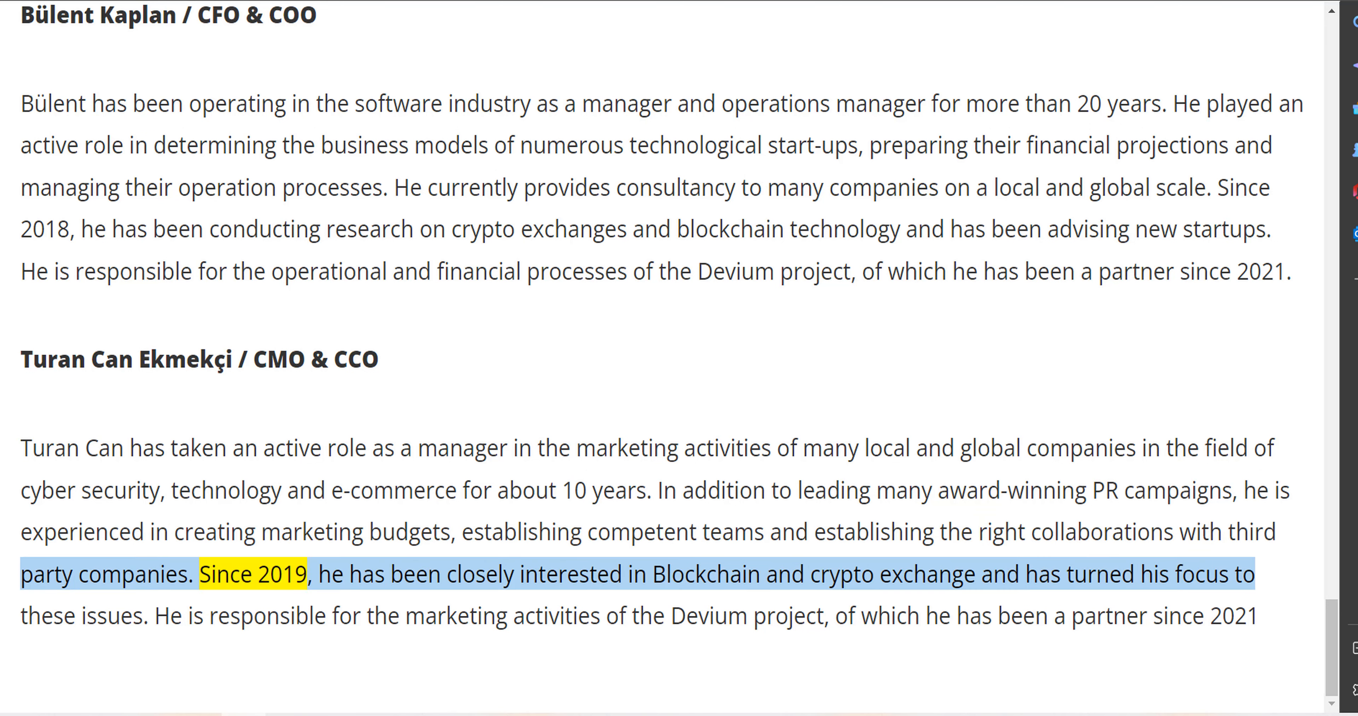
pyautogui.doubleClick(635, 575)
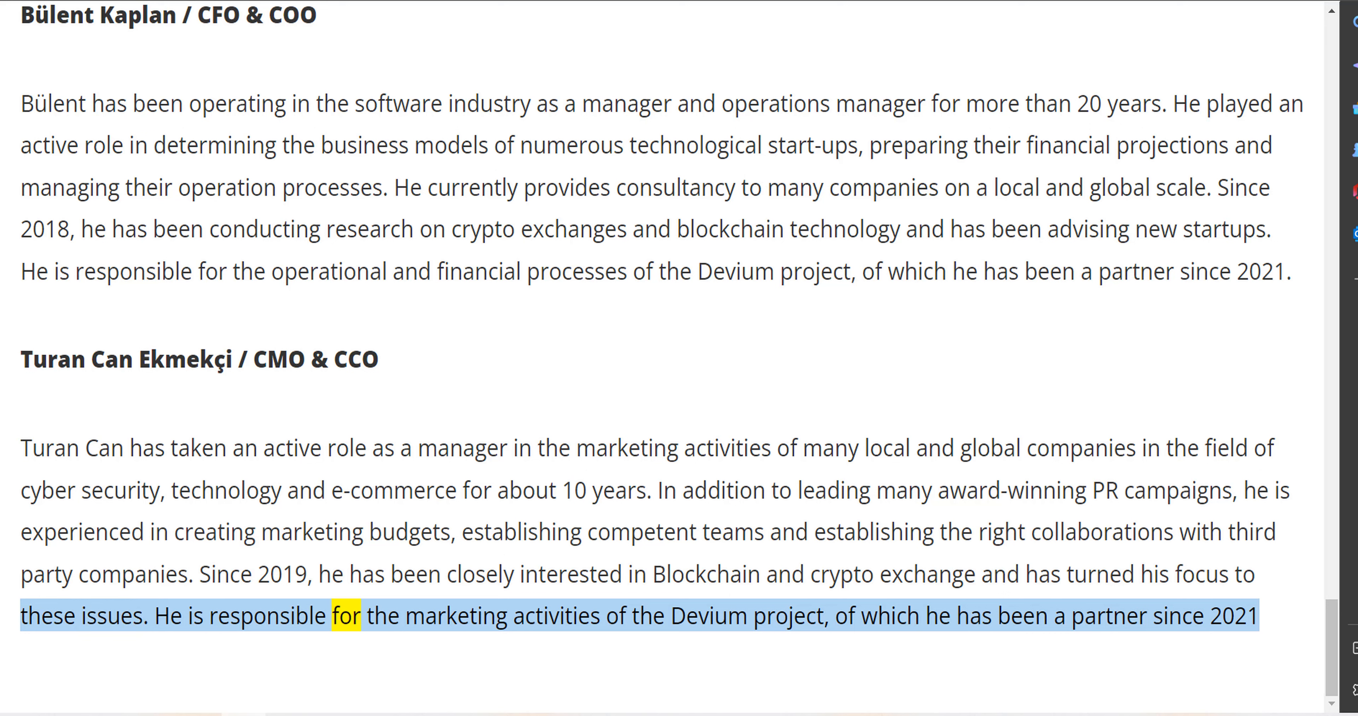
pyautogui.doubleClick(788, 616)
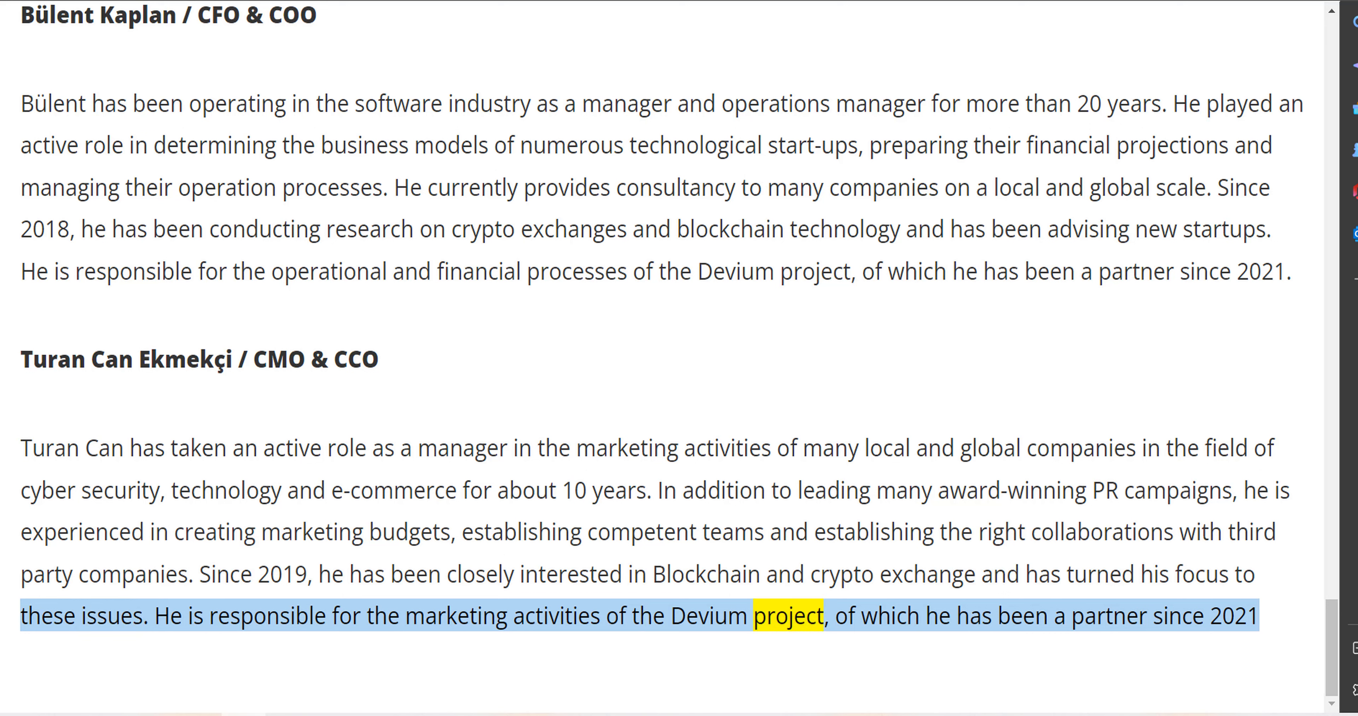